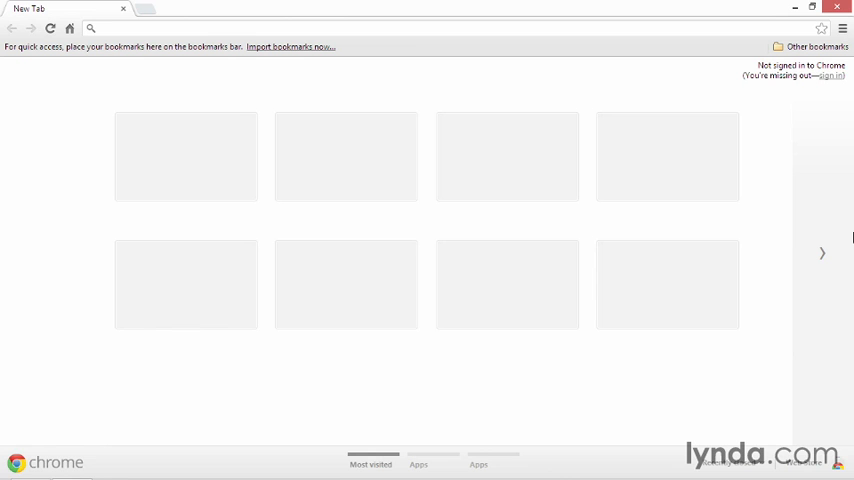
Navigate to developer.android.com/sdk, the Get the Android SDK page.
left_click(100, 28)
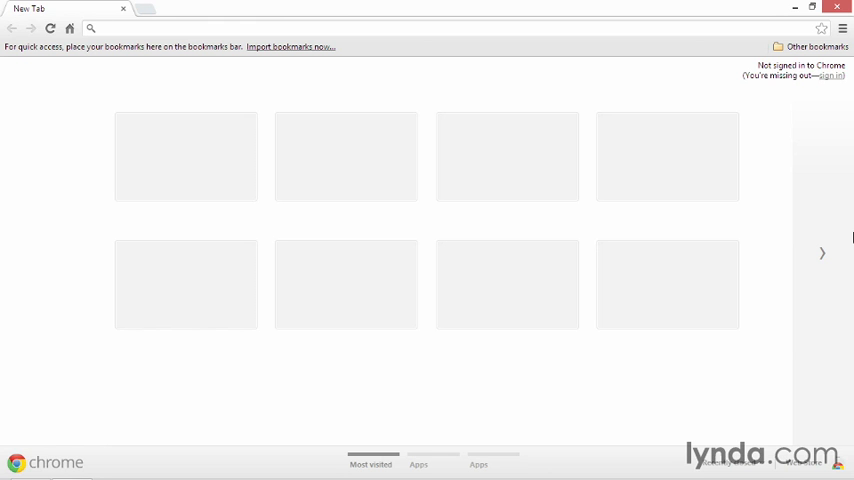
type("developer.android.com/sdk/index.html")
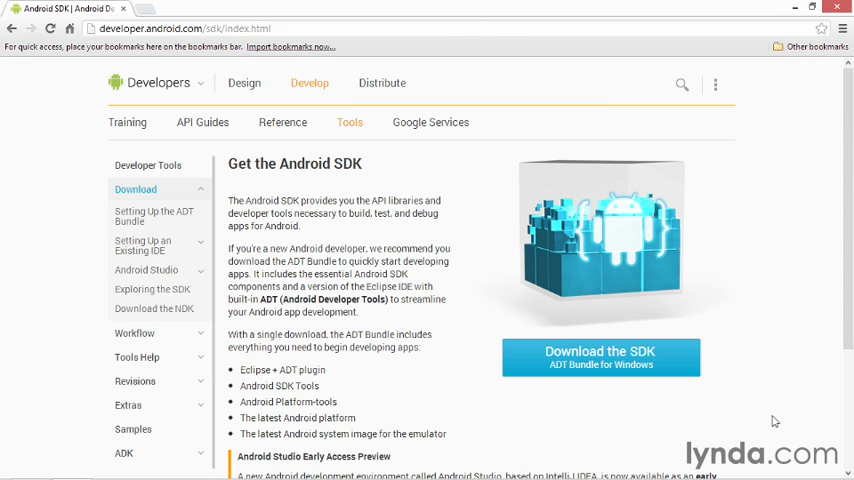
mouse_move(664, 362)
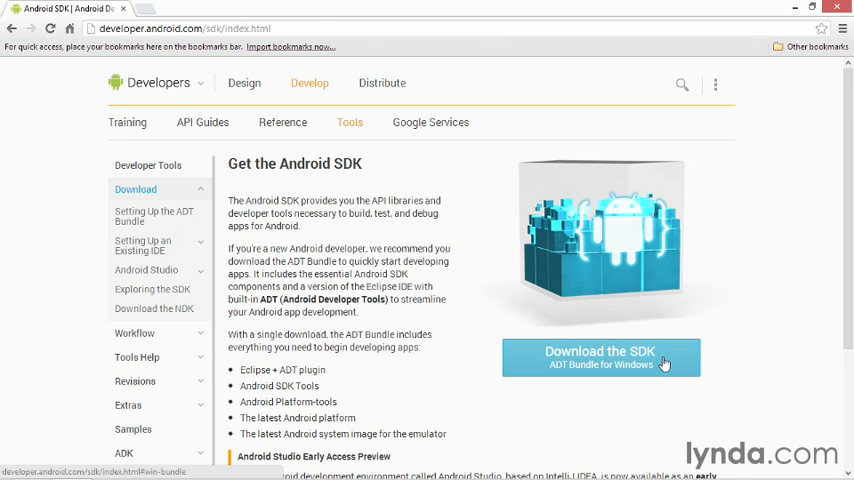
Agree to the license terms and download the 64-bit ADT Bundle for Windows.
left_click(600, 356)
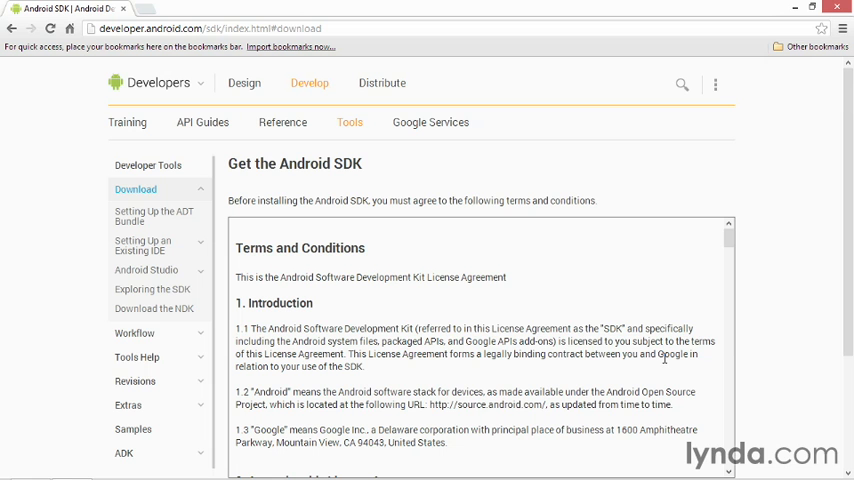
mouse_move(824, 218)
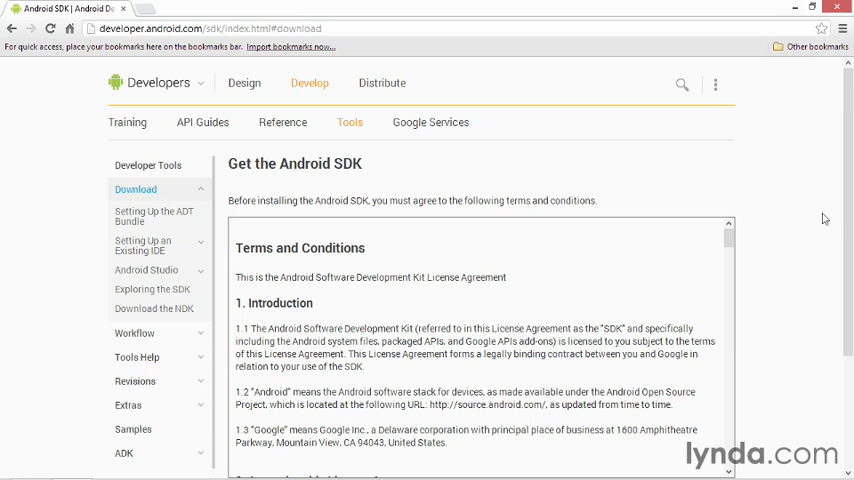
scroll("down", 3)
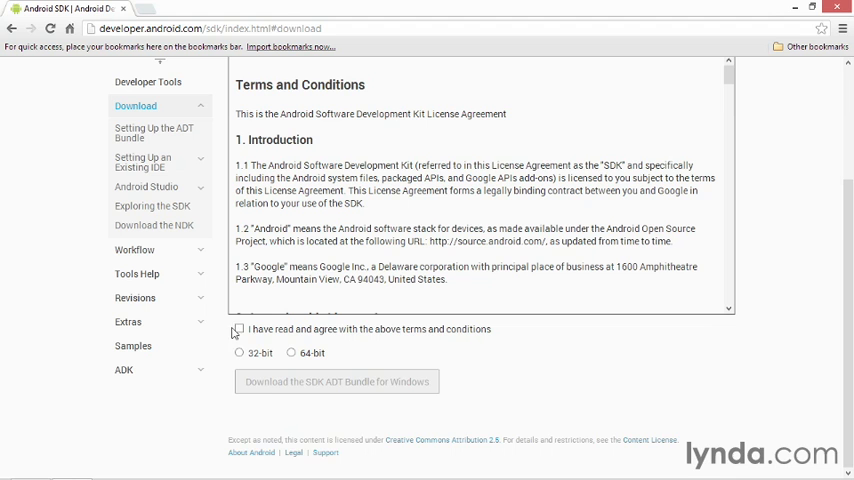
left_click(238, 328)
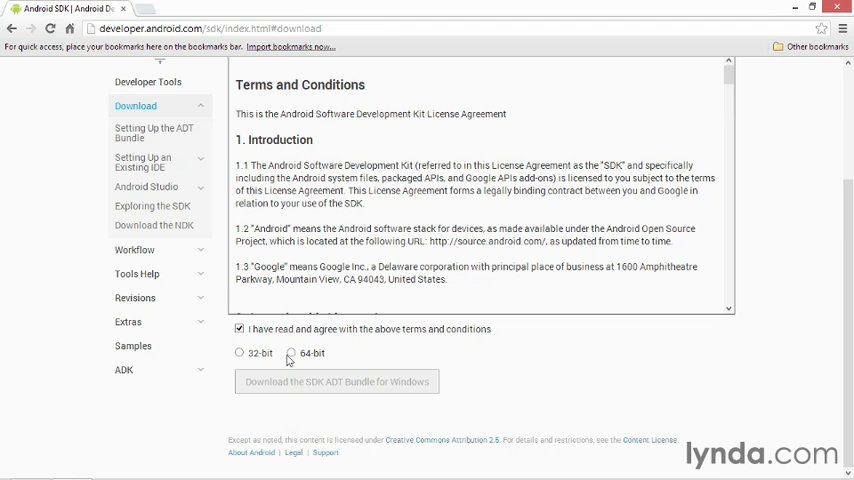
left_click(292, 352)
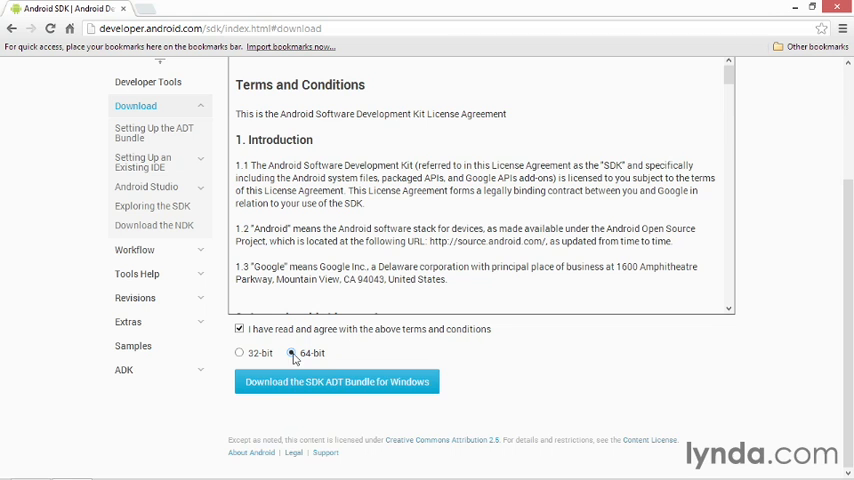
left_click(336, 380)
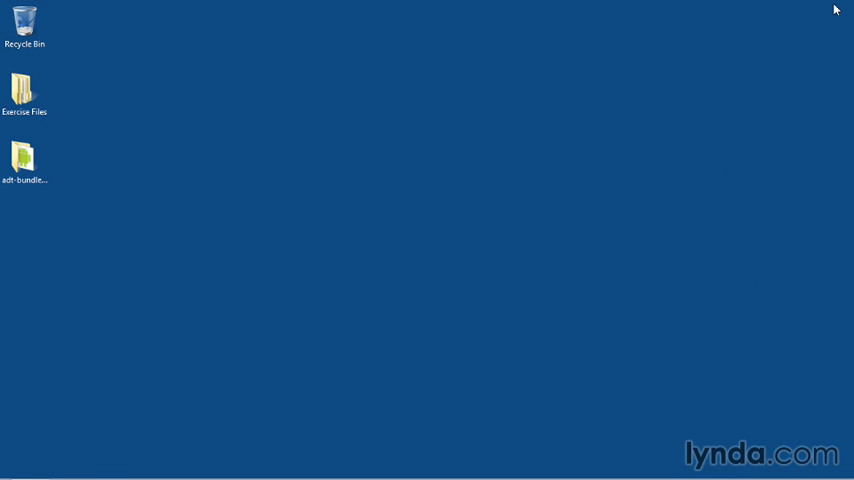
mouse_move(722, 44)
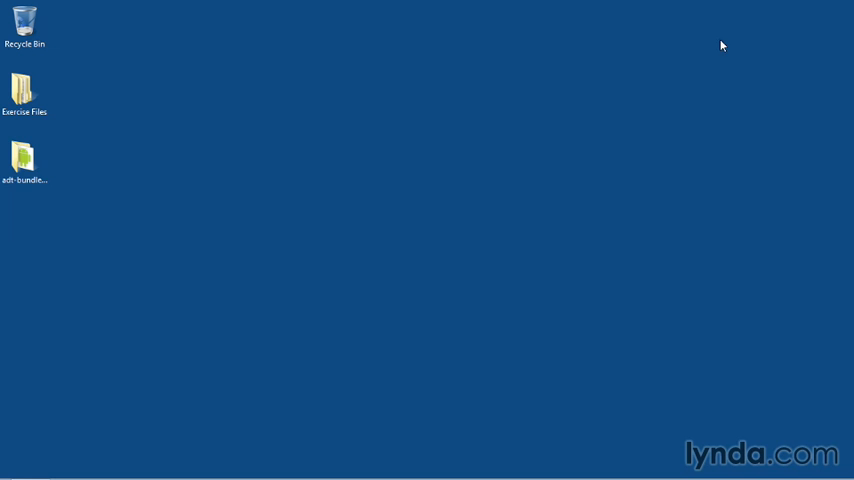
Open the adt-bundle-windows-x86_64 folder from the desktop.
left_click(24, 160)
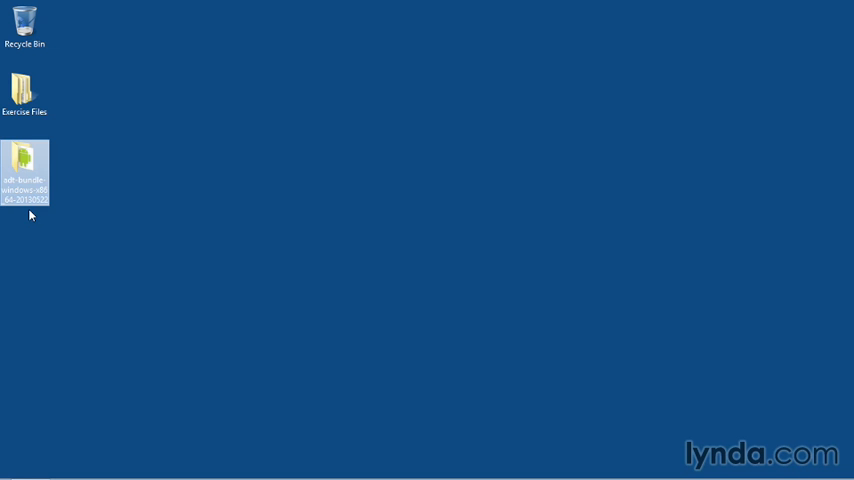
mouse_move(24, 204)
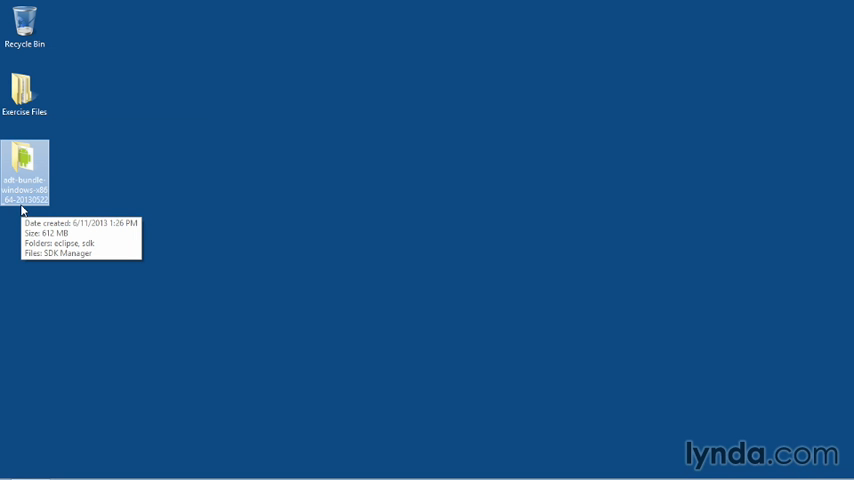
mouse_move(34, 208)
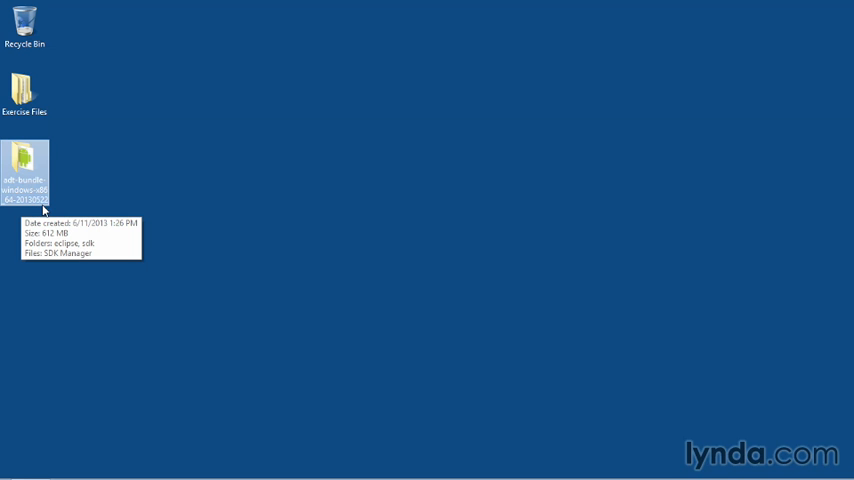
double_click(24, 170)
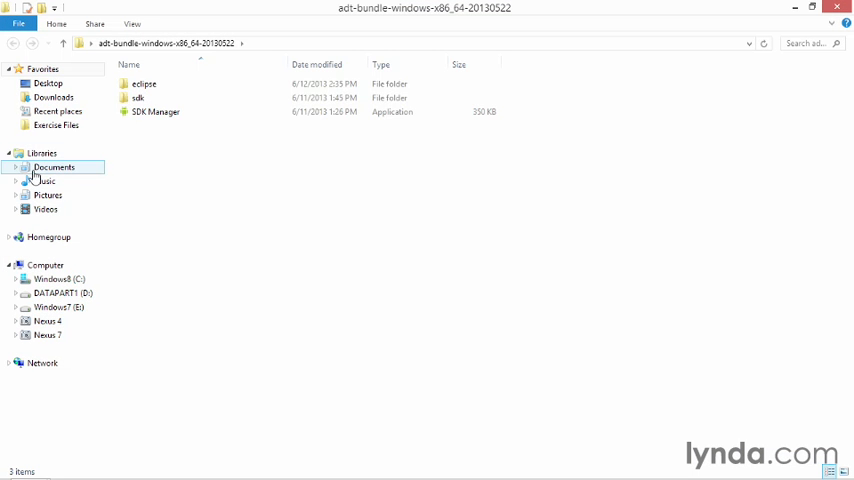
Launch the eclipse application from the bundle's eclipse folder.
double_click(144, 84)
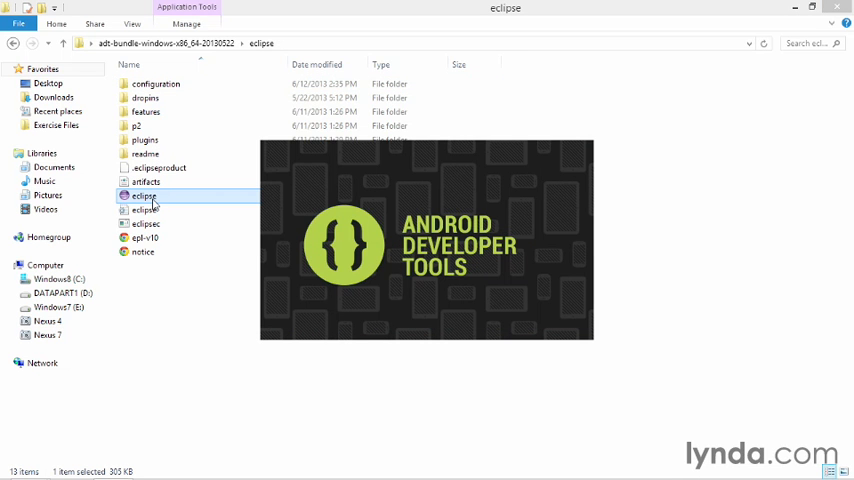
double_click(144, 196)
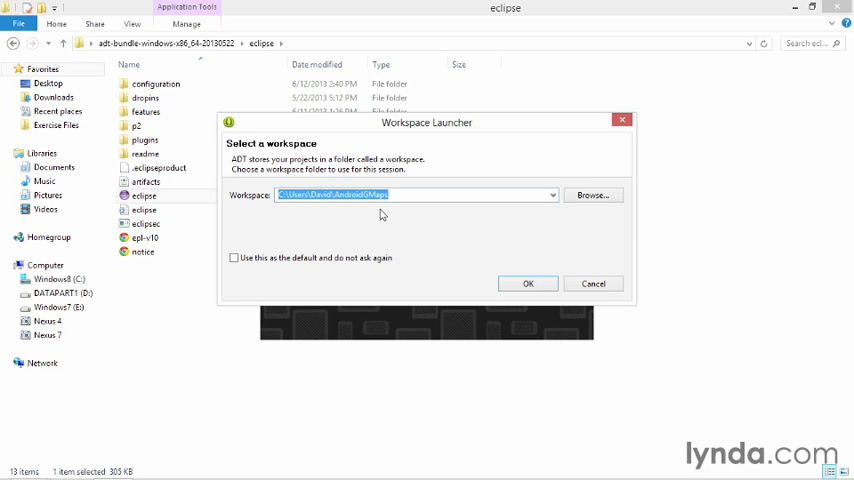
Accept the default workspace location in the Workspace Launcher.
left_click(528, 284)
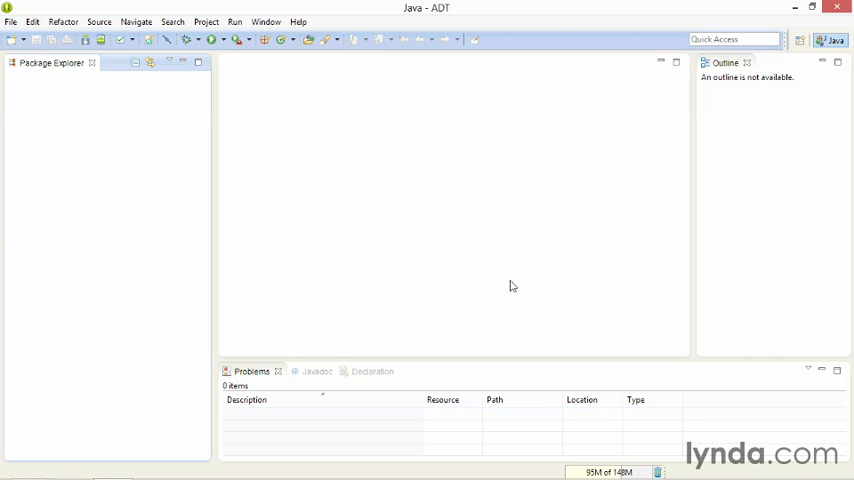
mouse_move(500, 288)
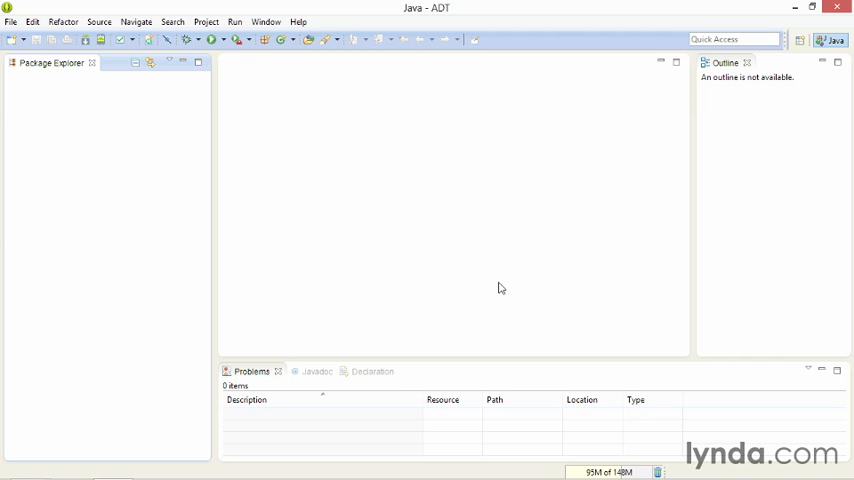
mouse_move(266, 20)
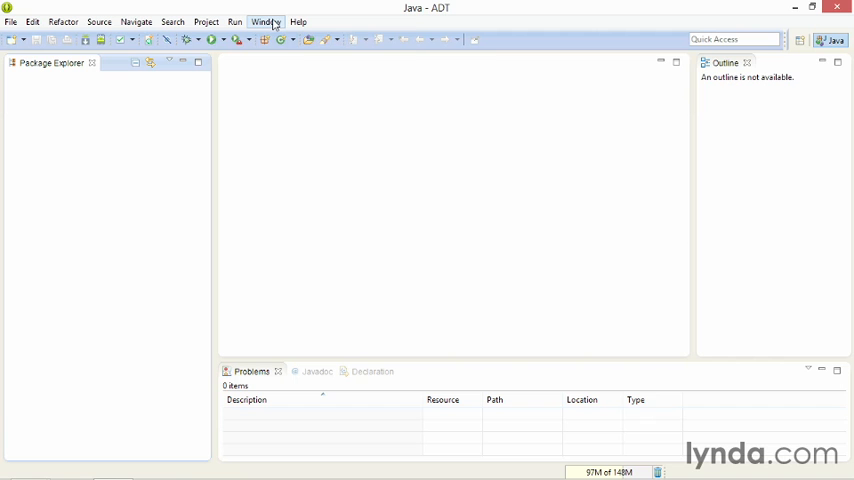
Launch the Android SDK Manager from the Window menu.
left_click(264, 20)
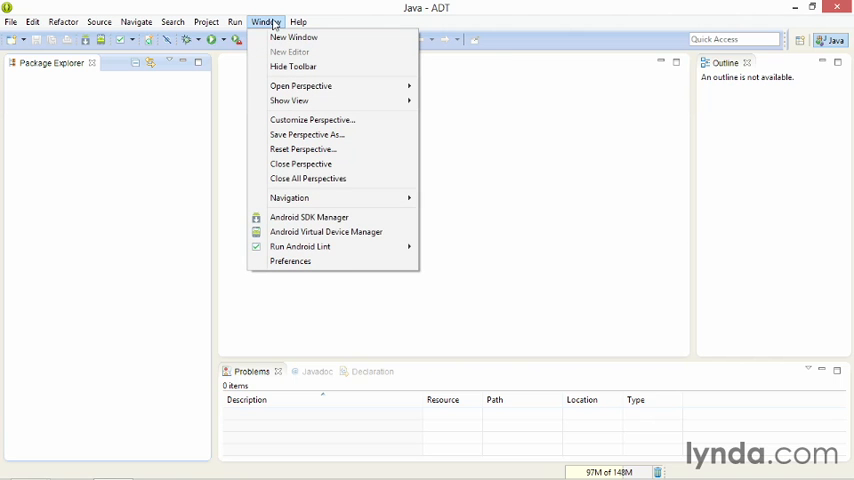
left_click(308, 216)
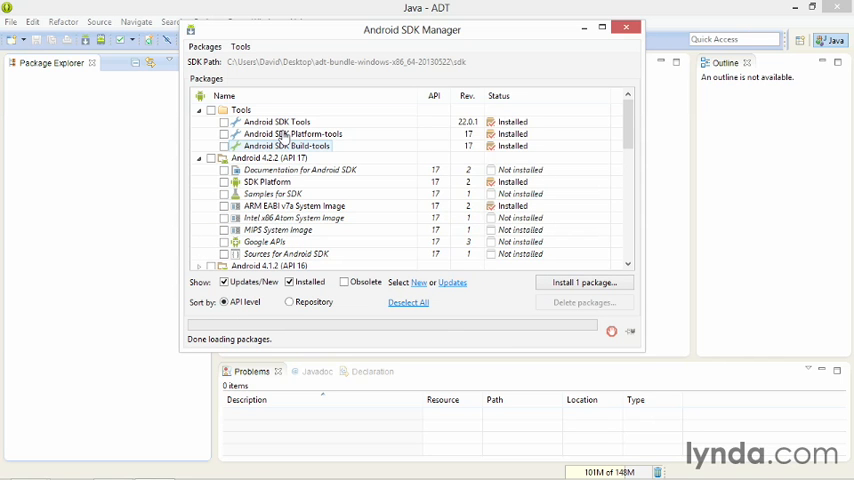
mouse_move(276, 120)
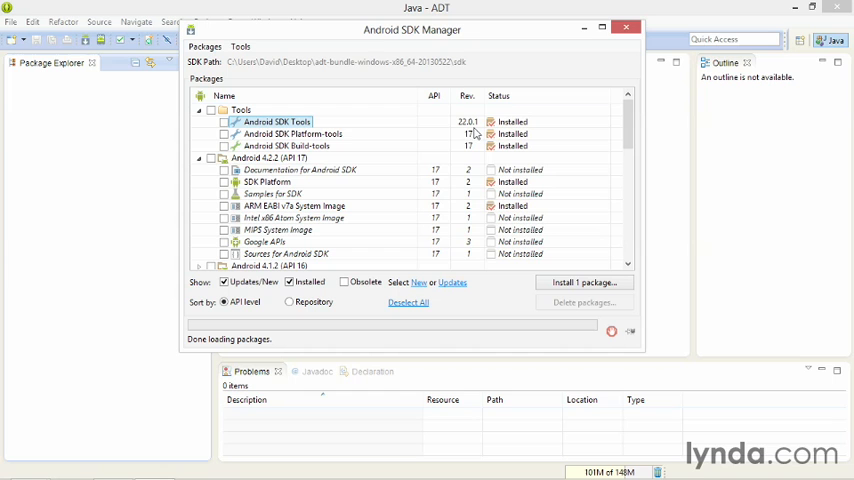
mouse_move(364, 184)
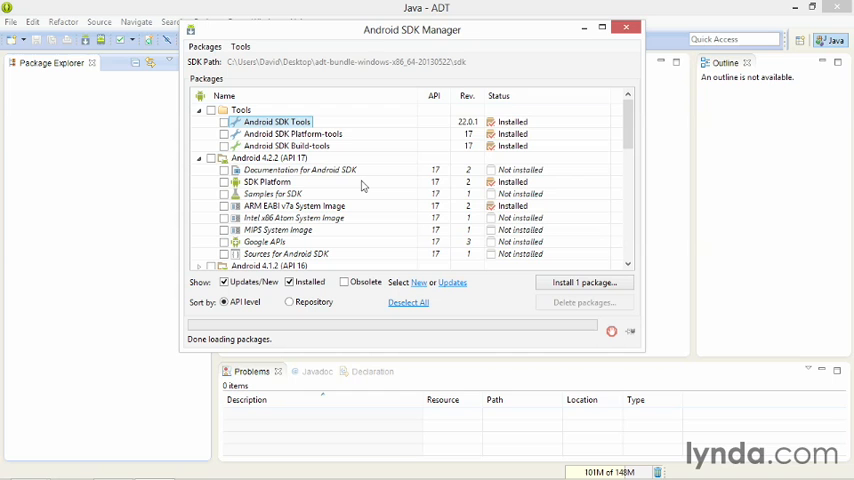
mouse_move(436, 192)
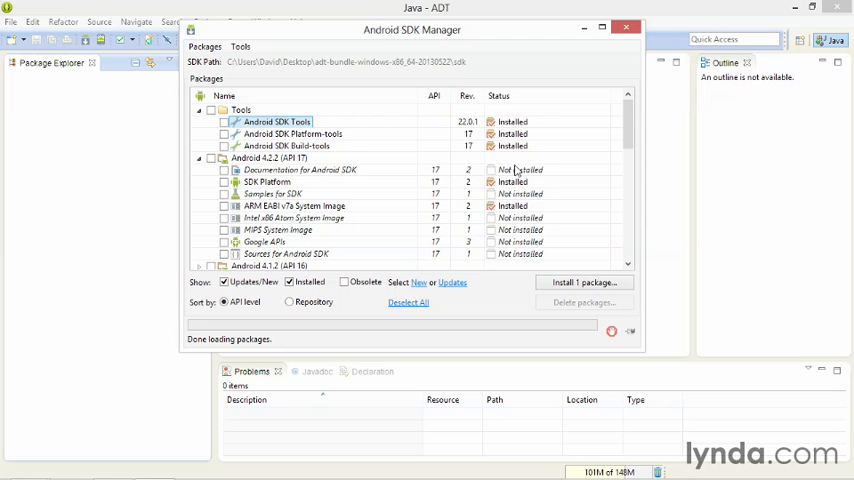
Under Extras, mark Google USB Driver and Google Play services for installation.
scroll("down", 3)
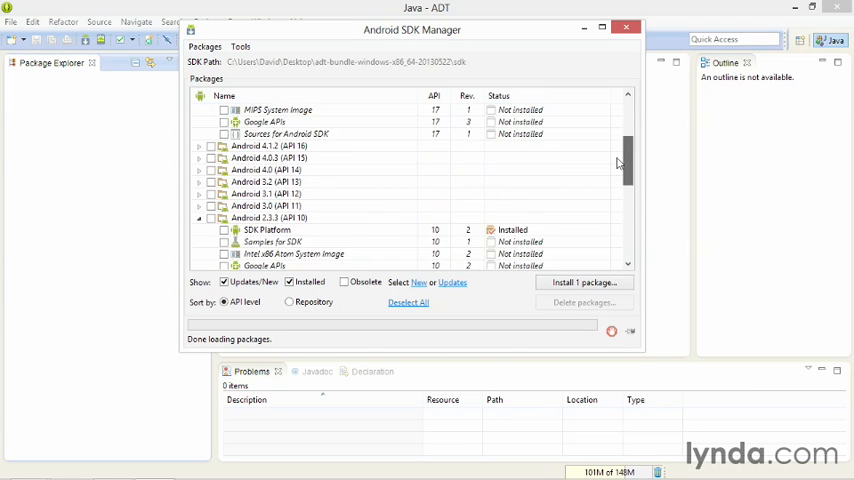
scroll("down", 3)
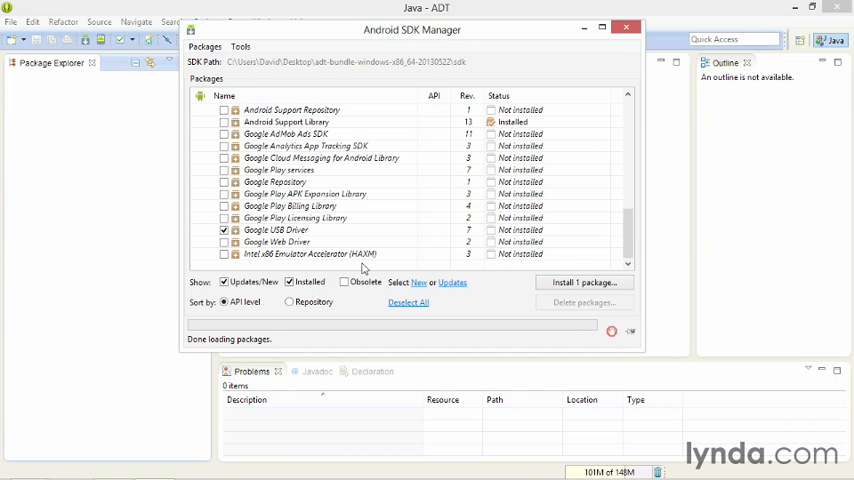
mouse_move(276, 230)
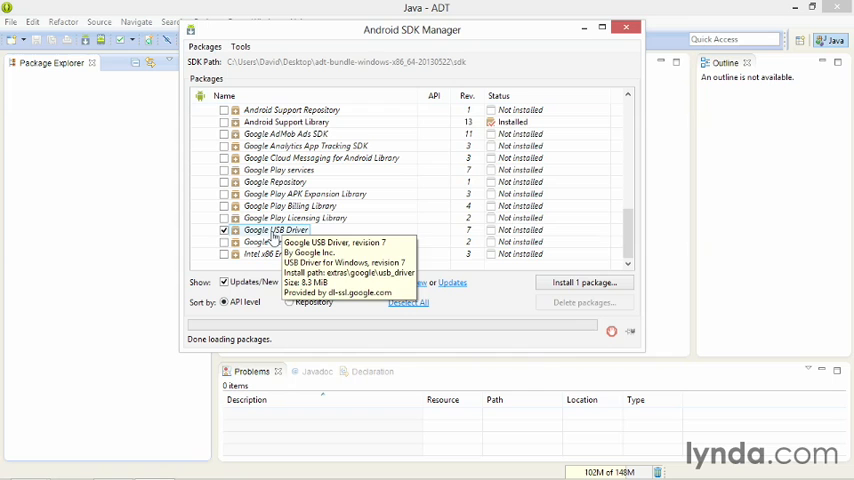
left_click(224, 230)
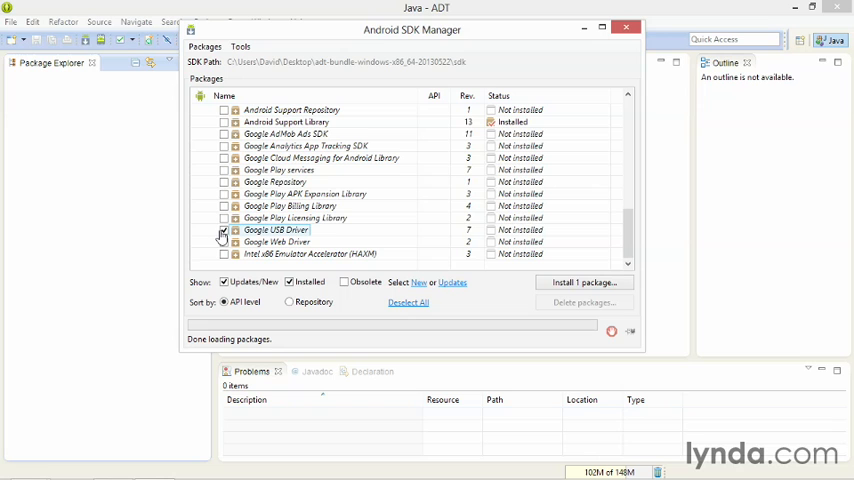
left_click(224, 168)
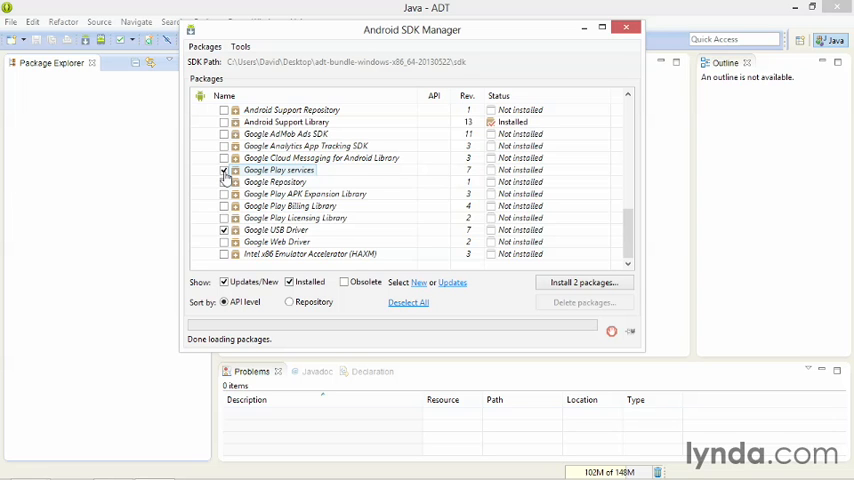
left_click(224, 168)
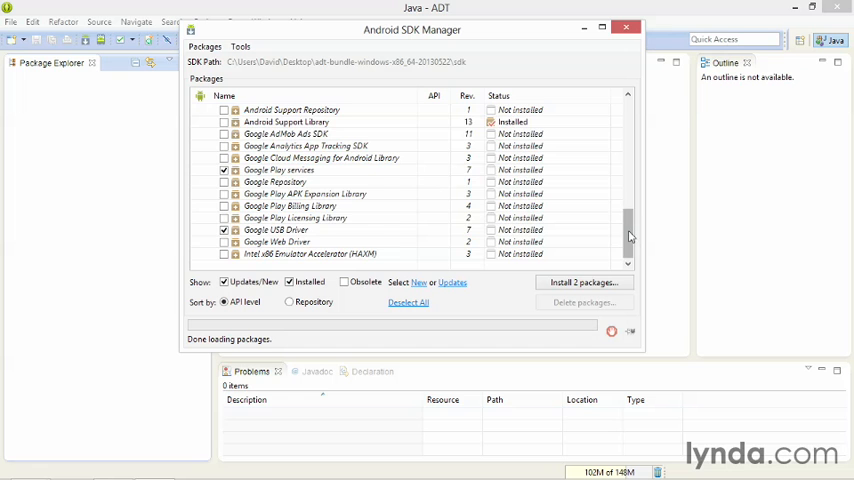
Expand Android 2.2 (API 8) and mark its SDK Platform for installation.
scroll("up", 3)
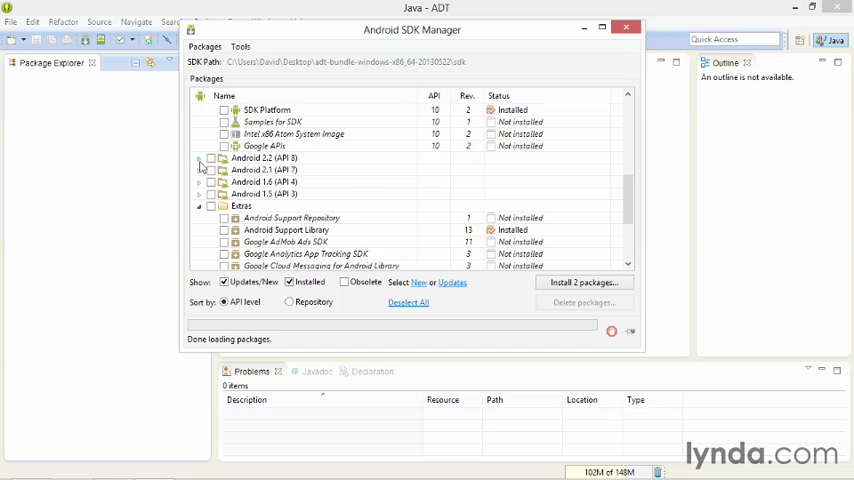
left_click(200, 158)
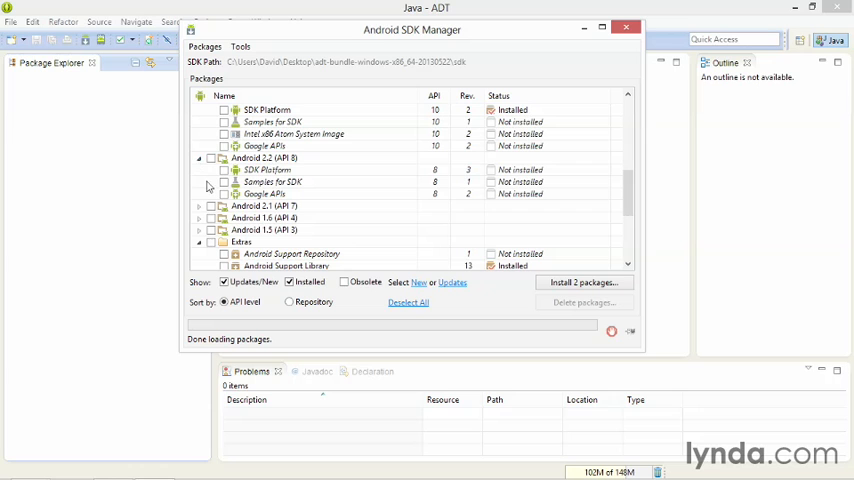
left_click(224, 168)
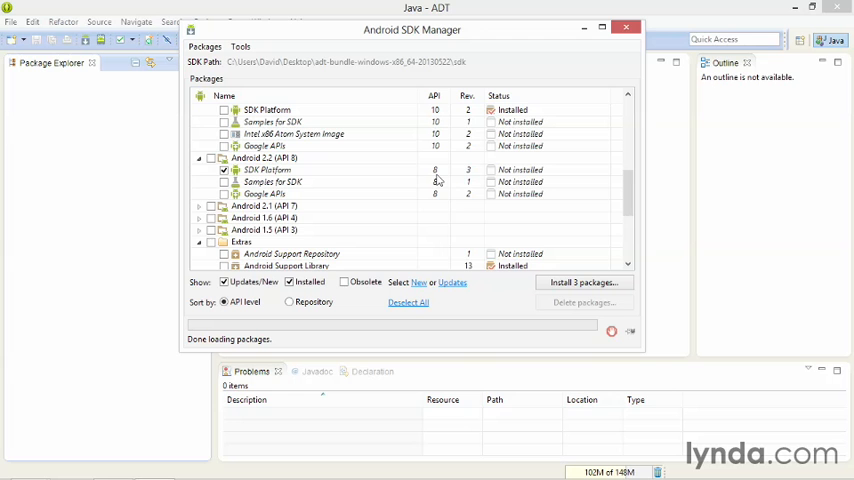
mouse_move(562, 288)
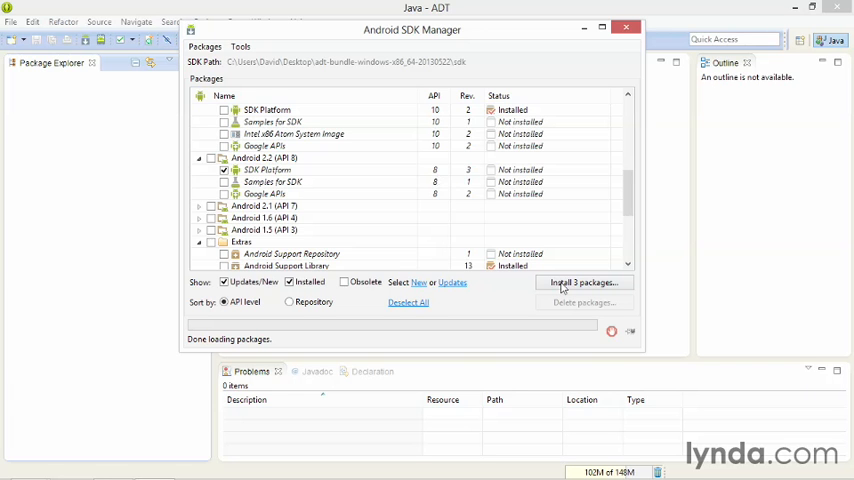
Install the three marked packages, accepting the Android SDK license.
left_click(584, 282)
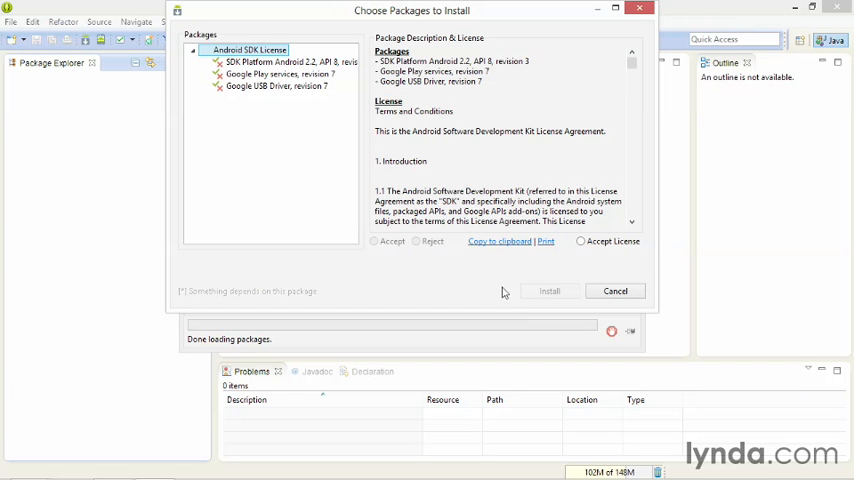
left_click(580, 240)
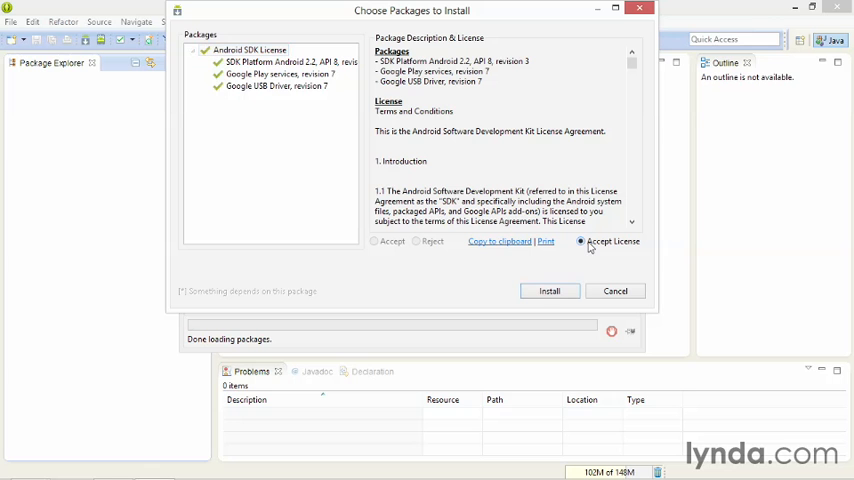
left_click(548, 292)
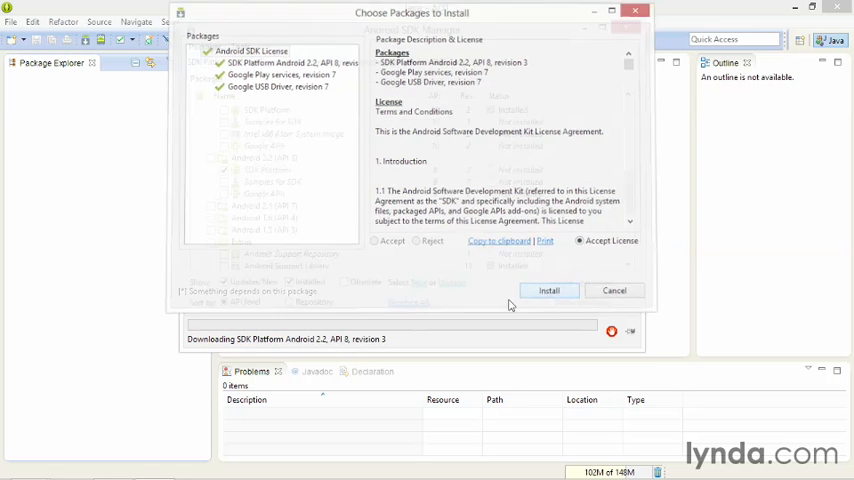
left_click(548, 290)
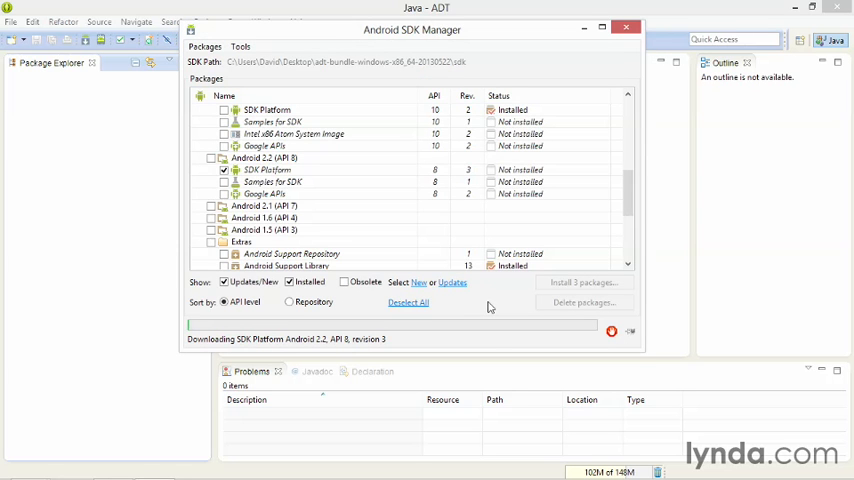